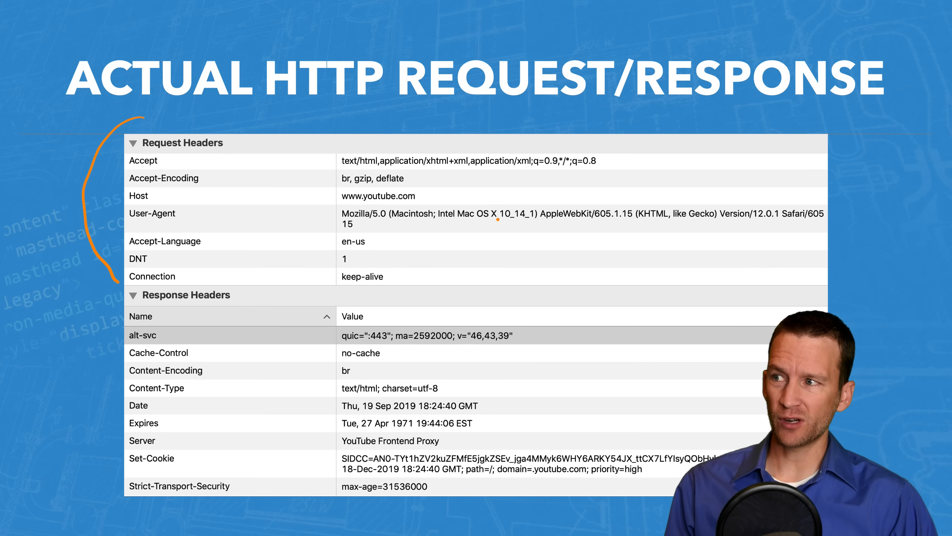
mouse_move(366, 265)
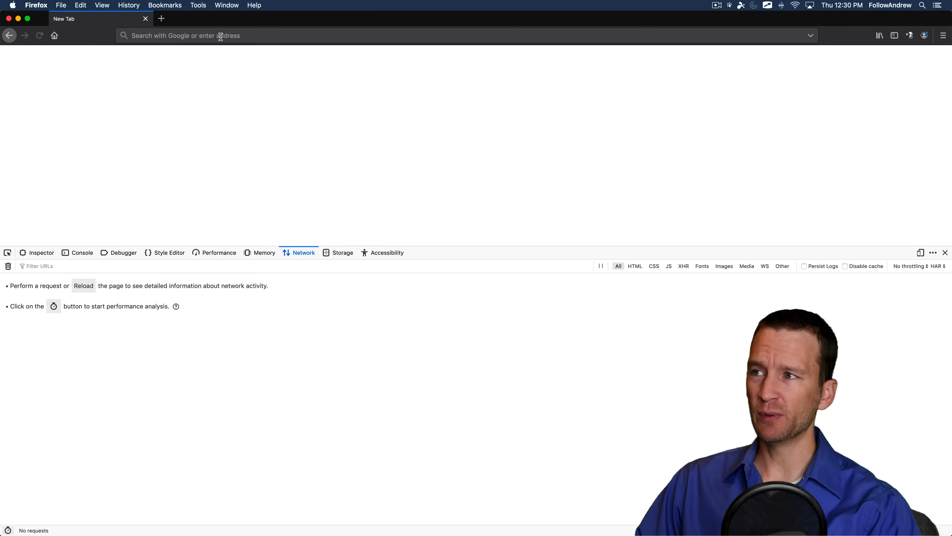
Step: Load youtube.com/FollowAndrew so the Network panel captures the channel page's requests
type("youtube.com/FollowAndrew")
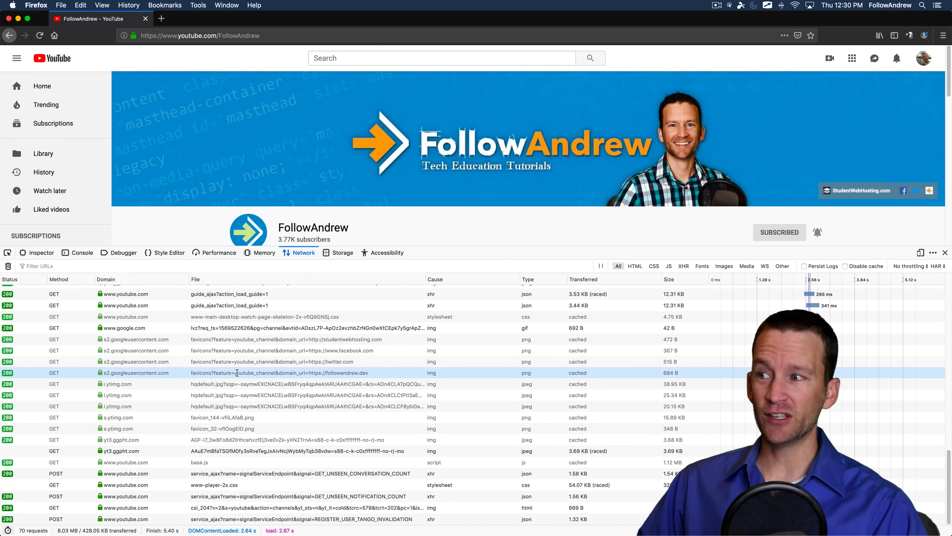
Step: Scroll the request list so the FollowAndrew document row is the first visible entry
scroll("down", 3)
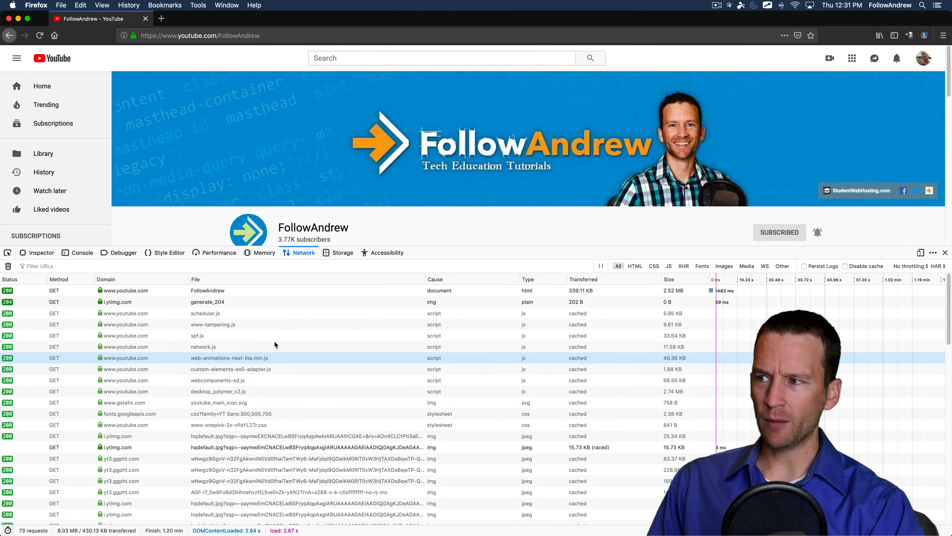
Step: Select the FollowAndrew document request to show its headers (content-type, date, server, set-cookie)
left_click(207, 290)
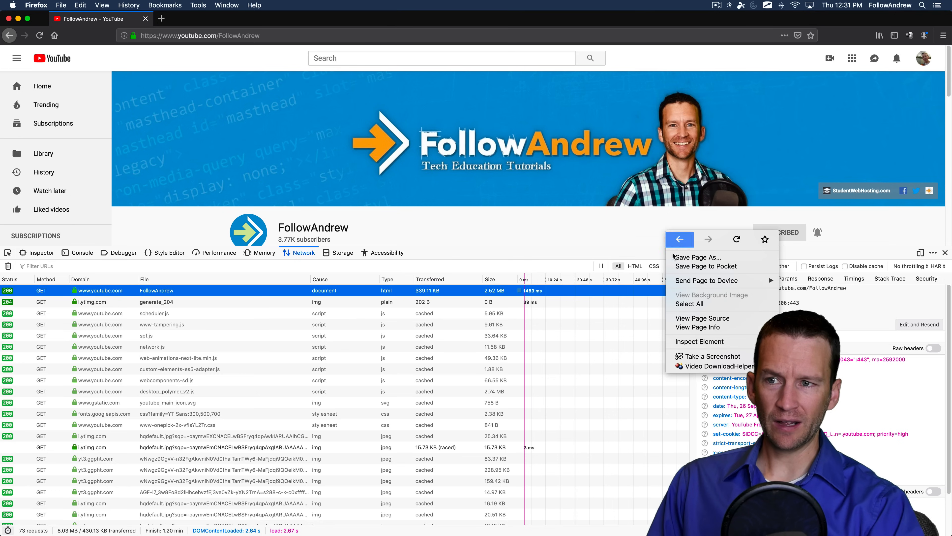
mouse_move(700, 341)
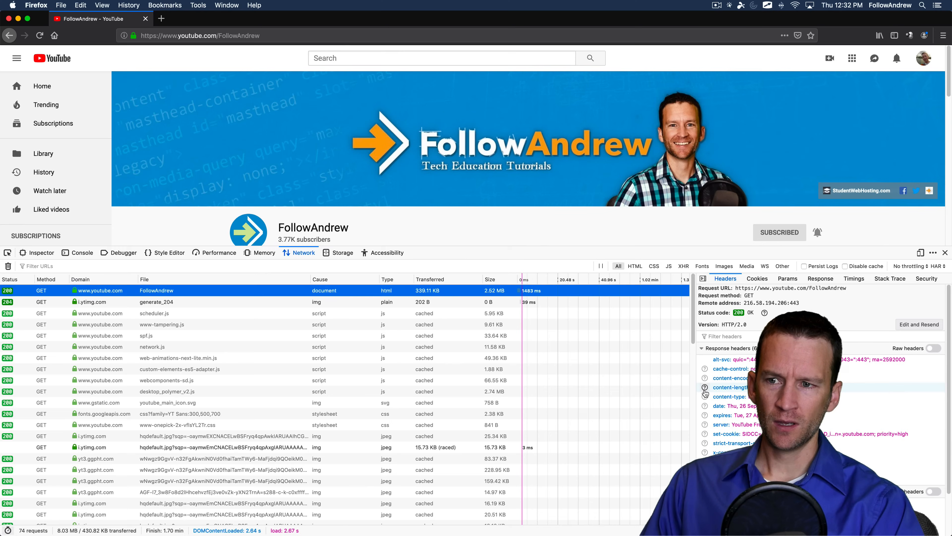
Step: Expand the Request headers section alongside the Response headers in the Headers sidebar
left_click(702, 348)
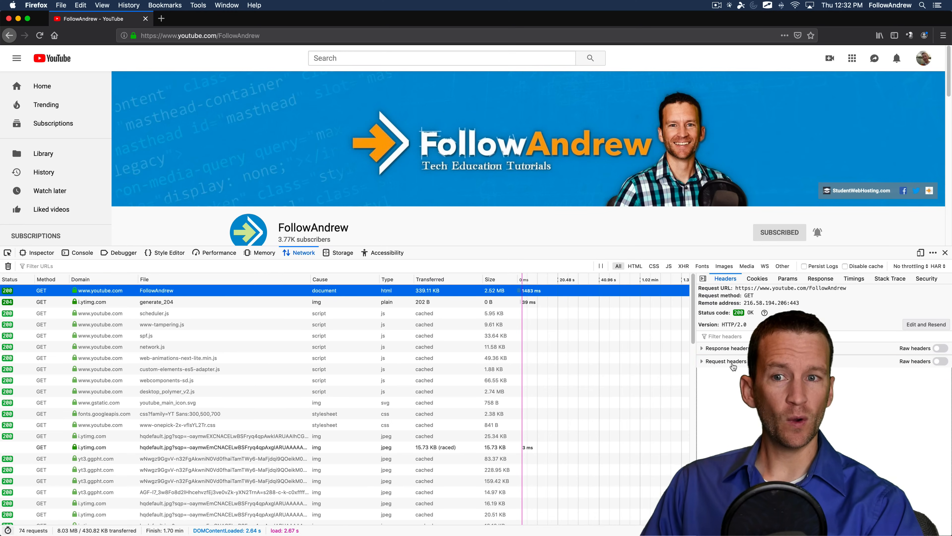
left_click(703, 360)
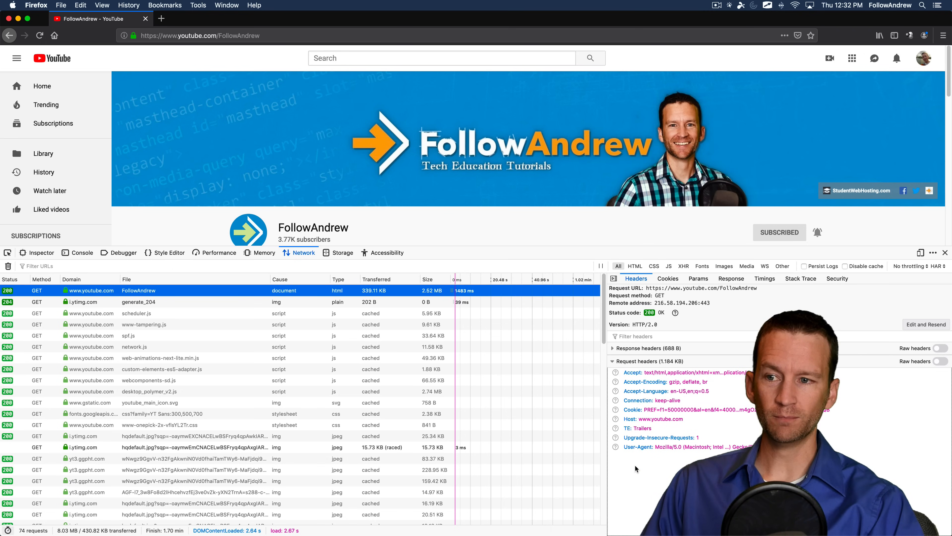
left_click(613, 347)
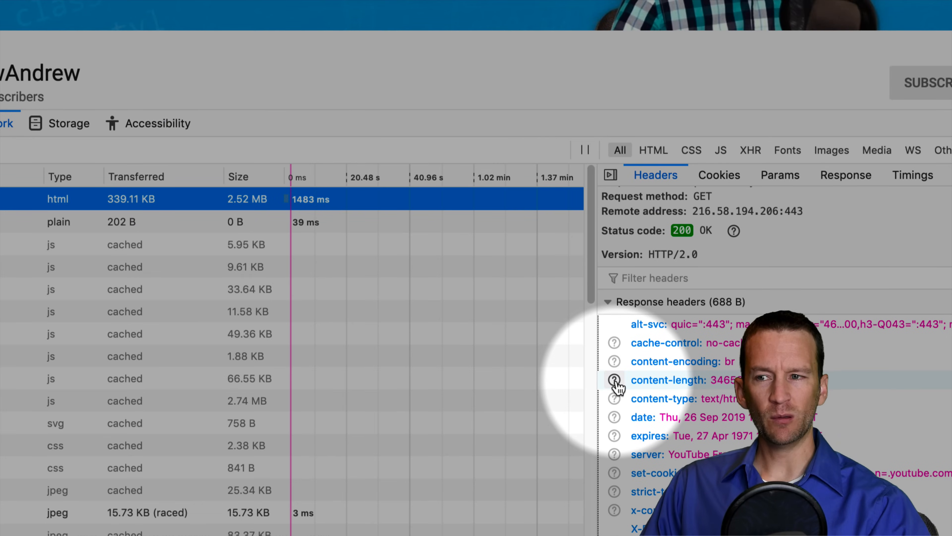
Step: Look up content-length on MDN, highlight the entity-body size phrase, and return to the YouTube tab
left_click(614, 380)
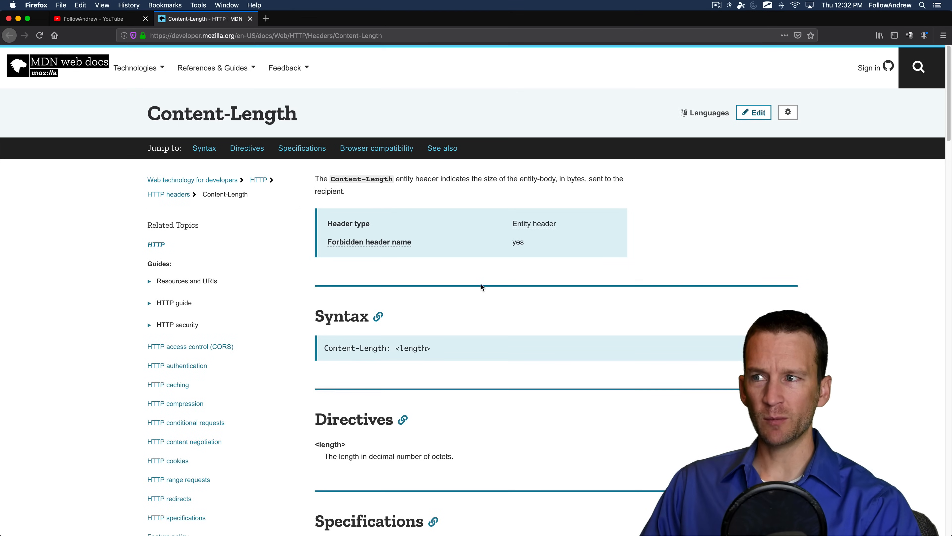
double_click(361, 179)
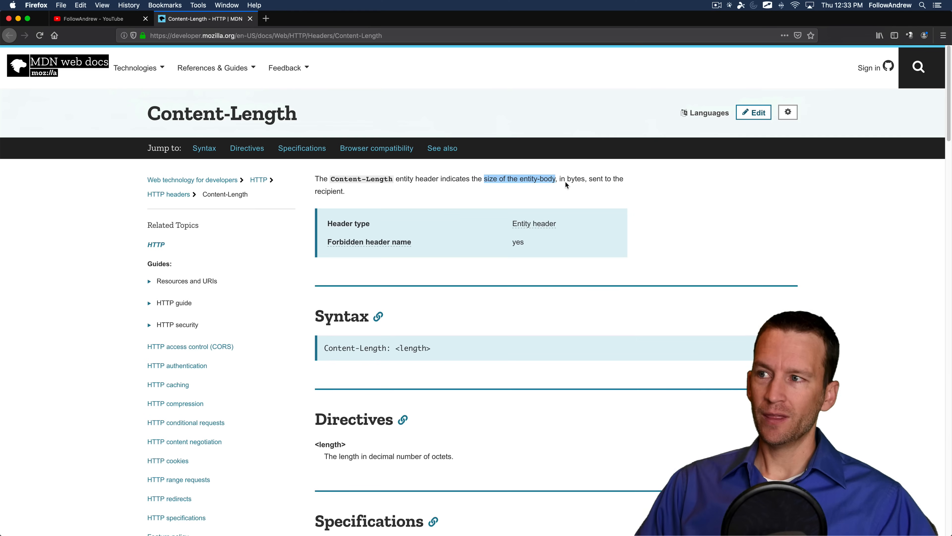
left_click(95, 18)
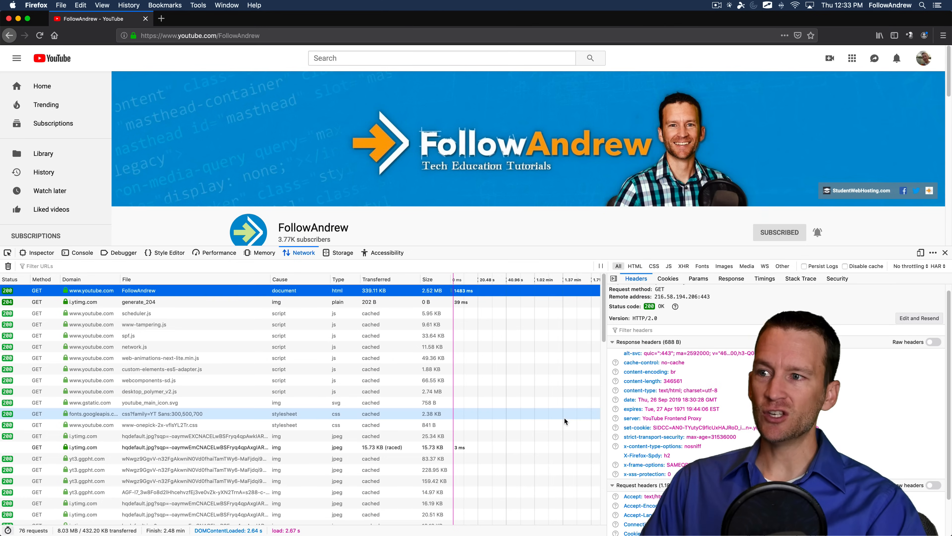
scroll("down", 3)
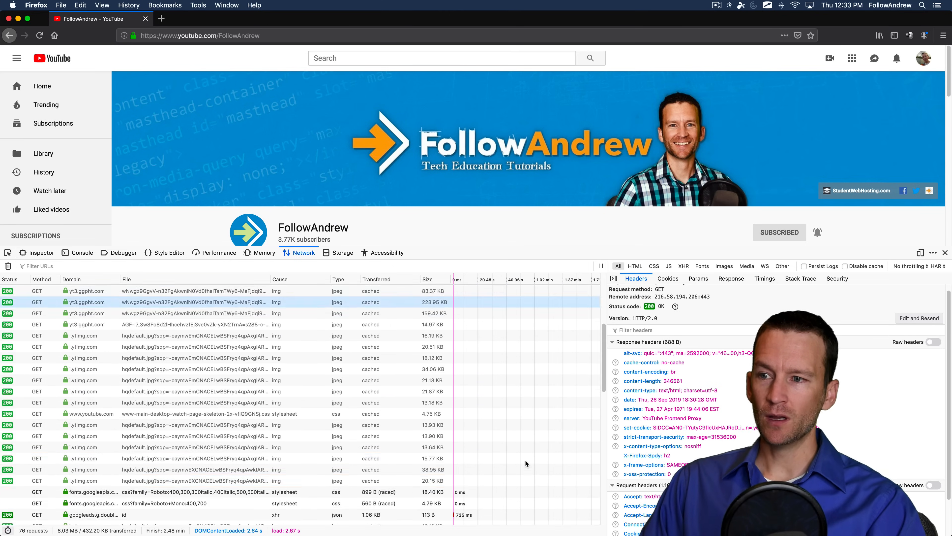